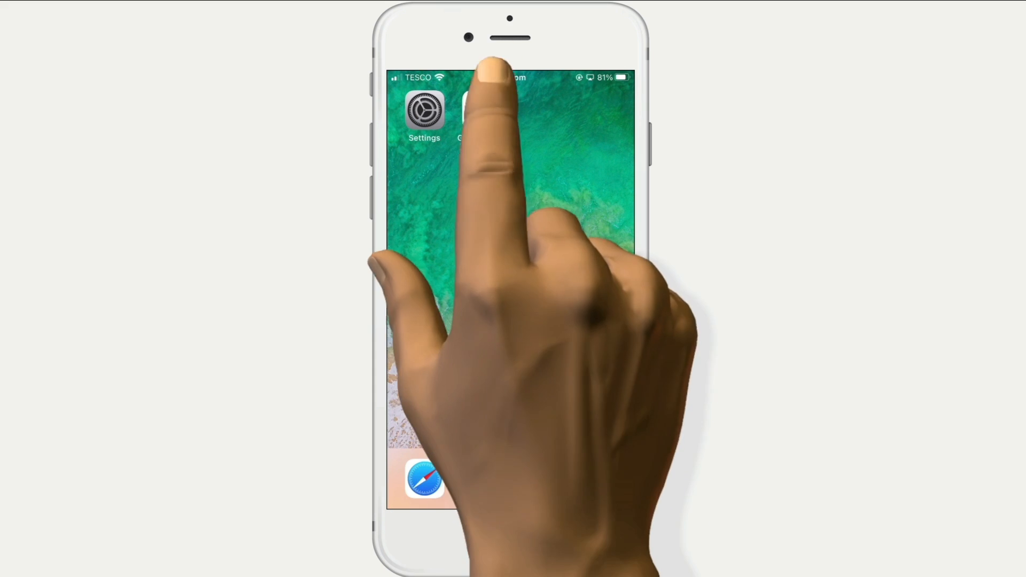
Step: Reach Advanced networking under the home's Nest Wifi settings in Google Home
{"action": "left_click", "coordinate": [471, 111]}
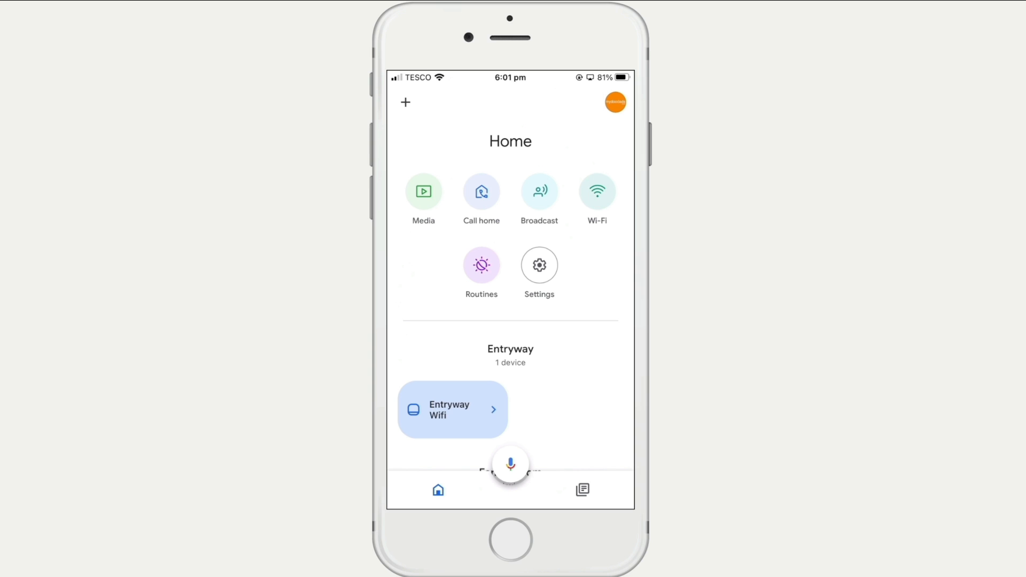
{"action": "left_click", "coordinate": [538, 265]}
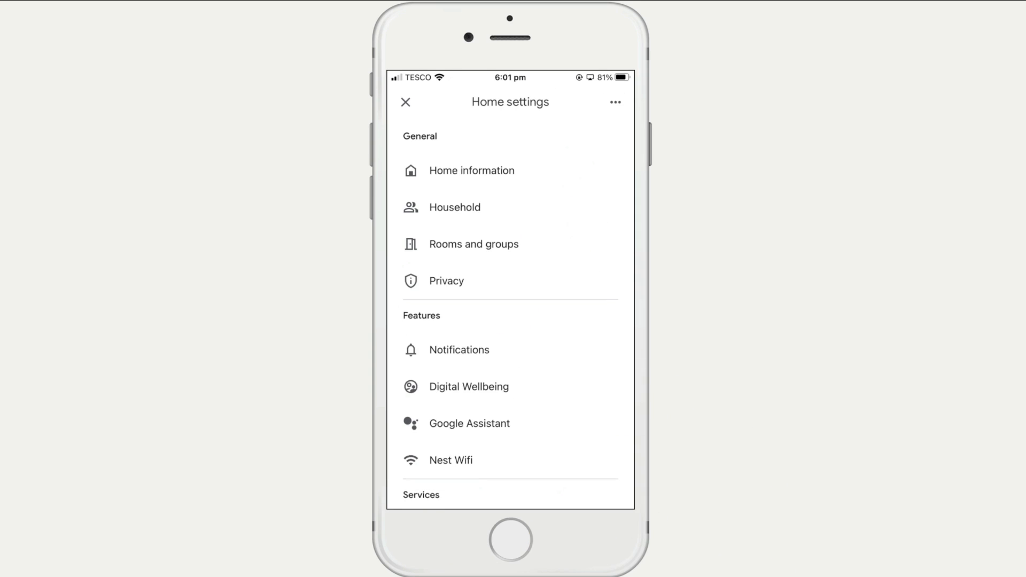
{"action": "left_click", "coordinate": [450, 460]}
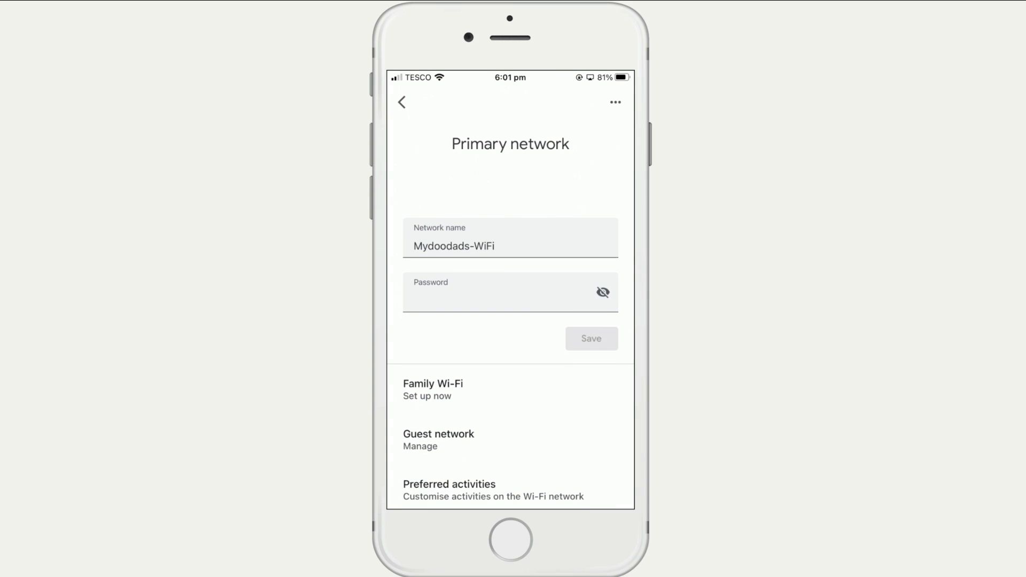
{"action": "scroll", "scroll_direction": "down", "scroll_amount": 3}
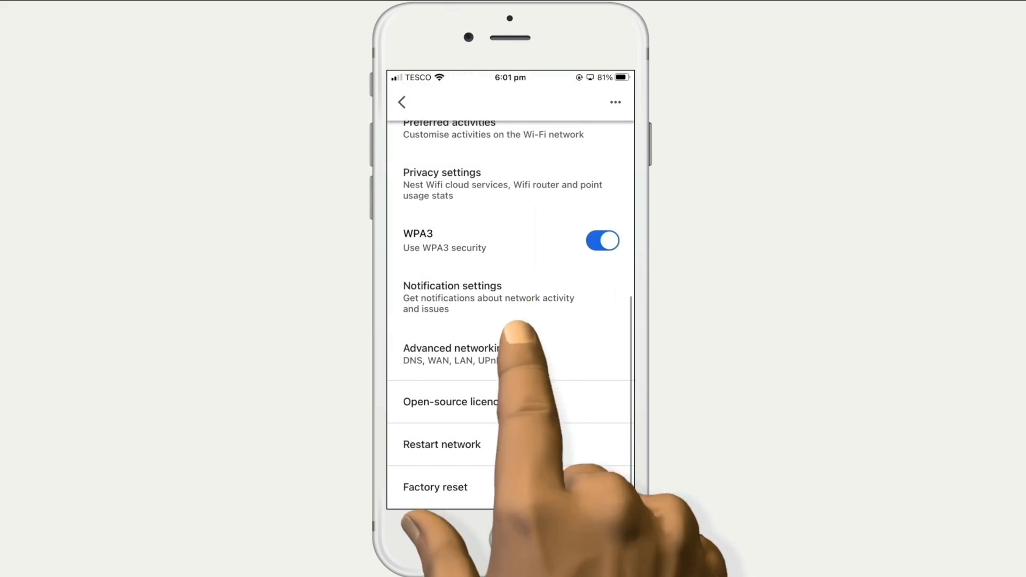
{"action": "left_click", "coordinate": [450, 354]}
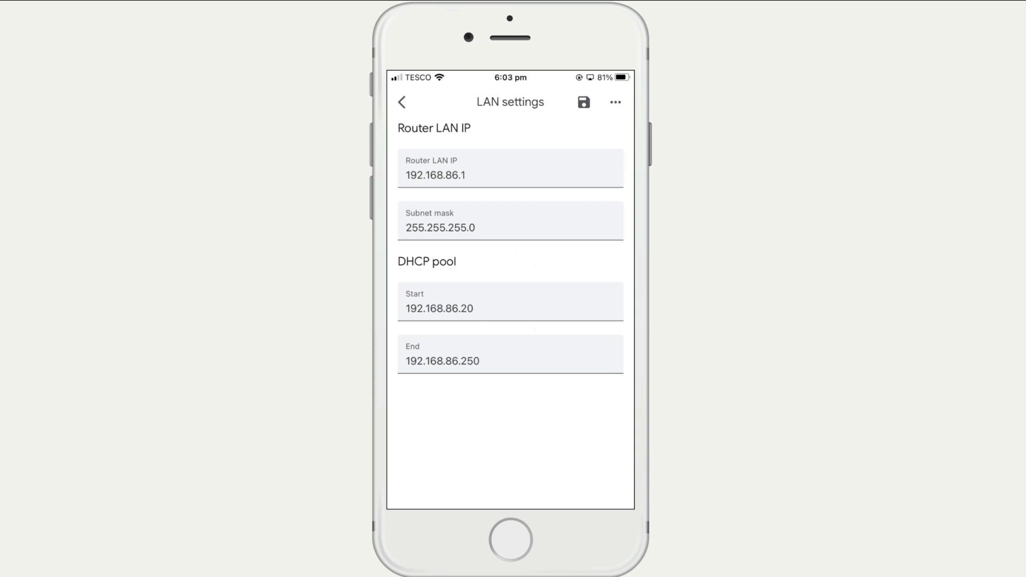
Step: View the LAN page with router IP 192.168.86.1 and DHCP pool 192.168.86.20–250
{"action": "left_click", "coordinate": [438, 308]}
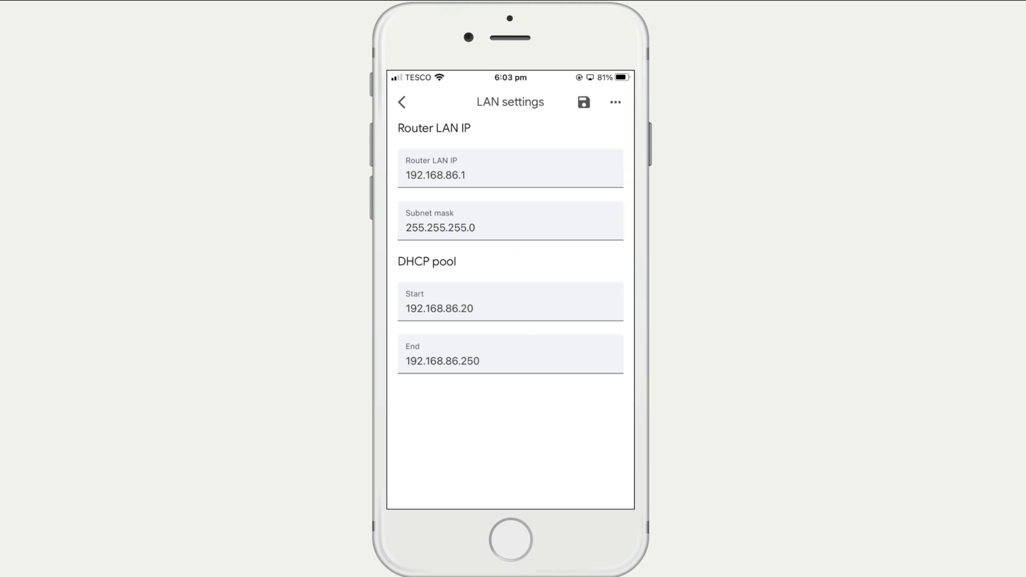
{"action": "left_click", "coordinate": [466, 308]}
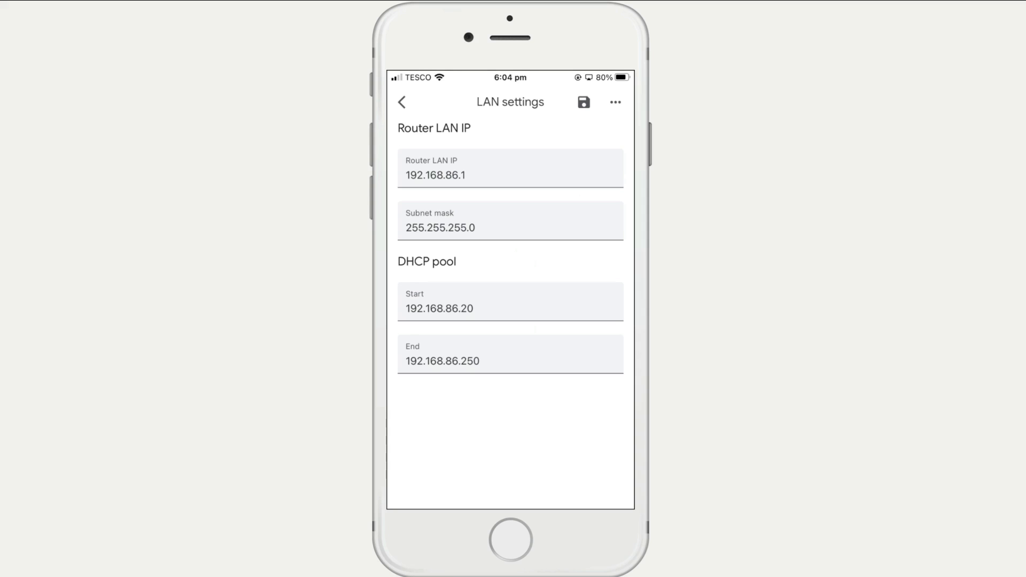
{"action": "left_click", "coordinate": [467, 308]}
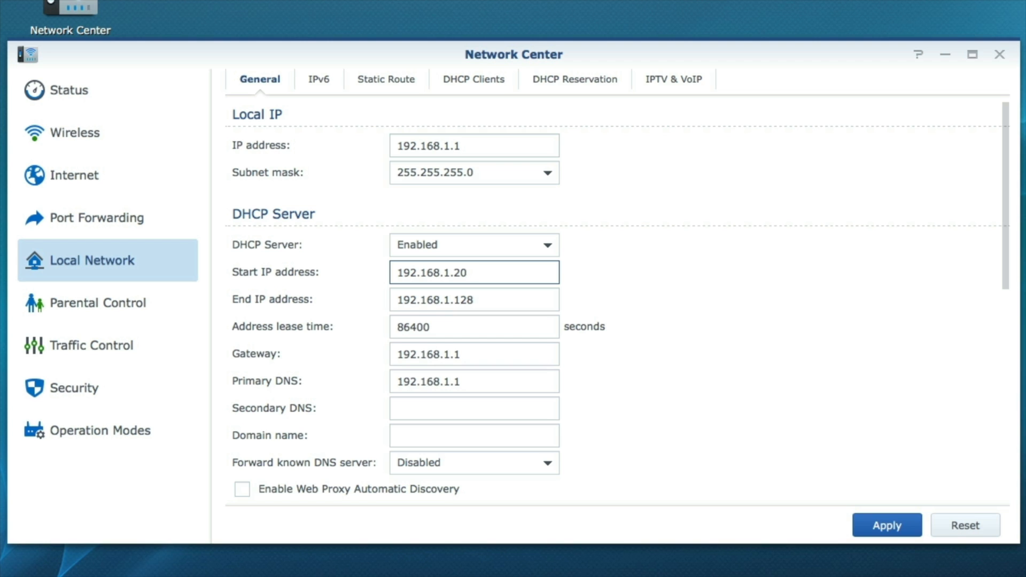
{"action": "mouse_move", "coordinate": [887, 525]}
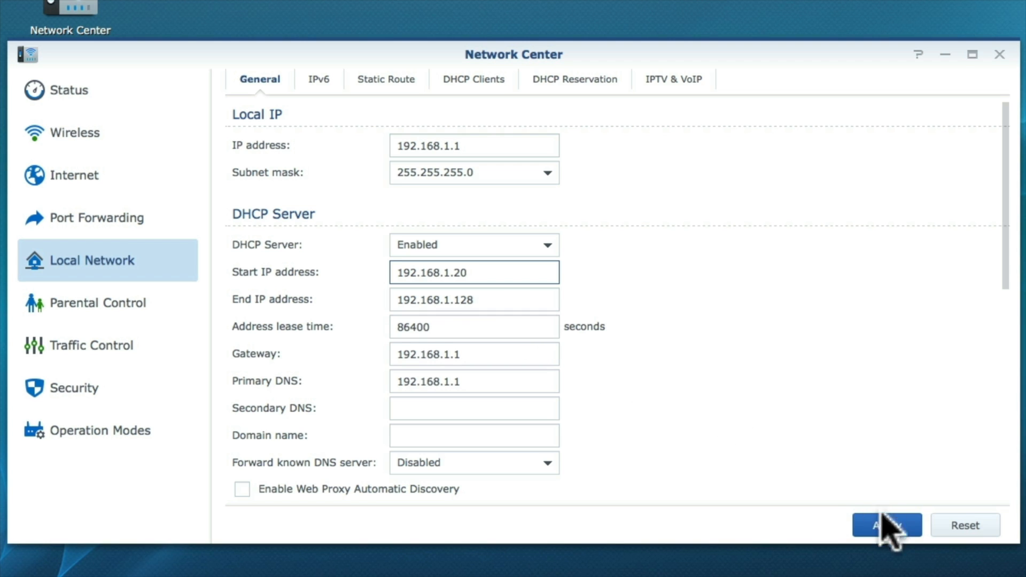
Step: Apply the local network settings with DHCP range 192.168.1.20–192.168.1.128
{"action": "left_click", "coordinate": [885, 525]}
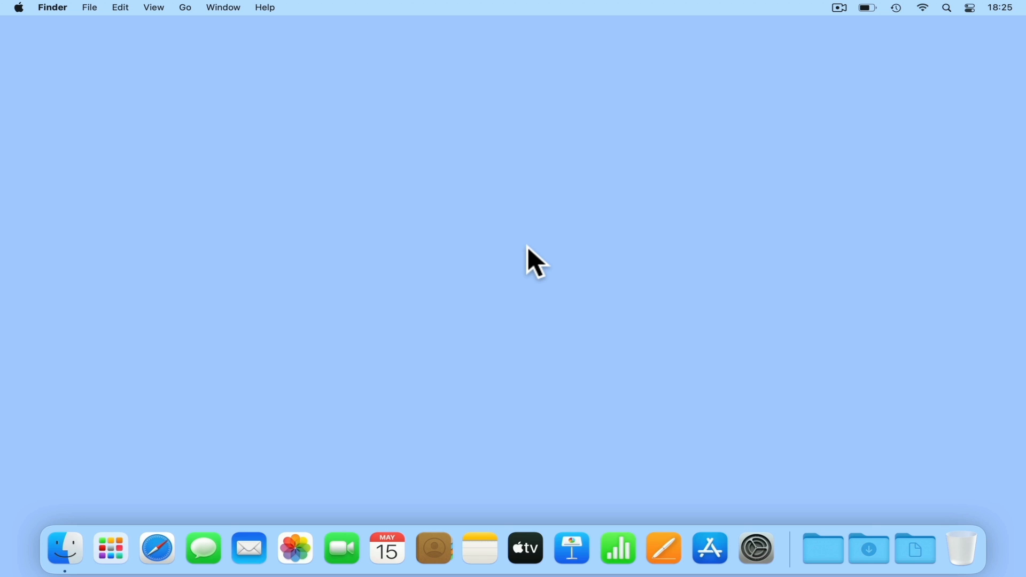
Step: Load the NAS sign-in page in Safari at 192.168.86.171:5000
{"action": "left_click", "coordinate": [156, 547]}
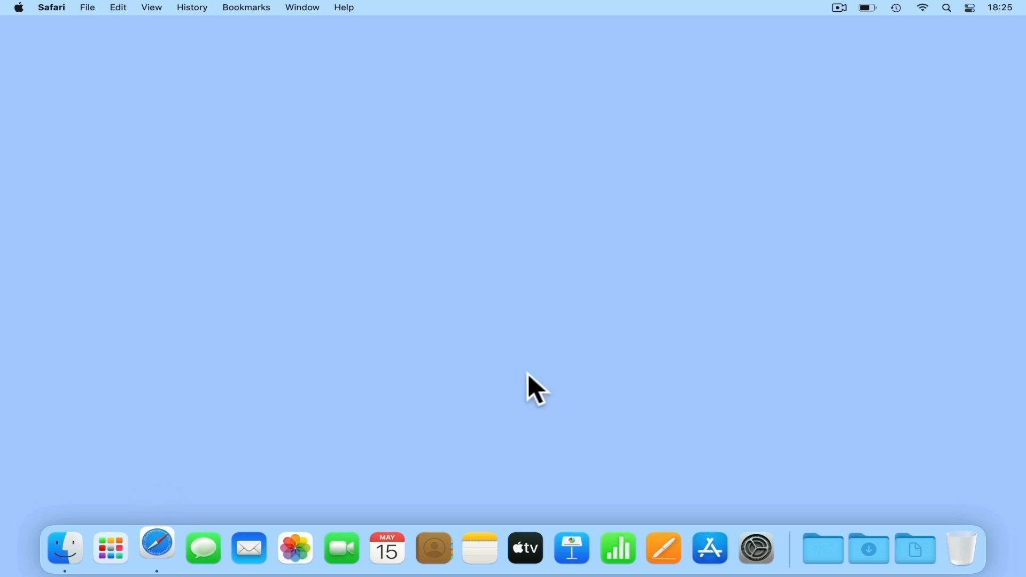
{"action": "left_click", "coordinate": [157, 548]}
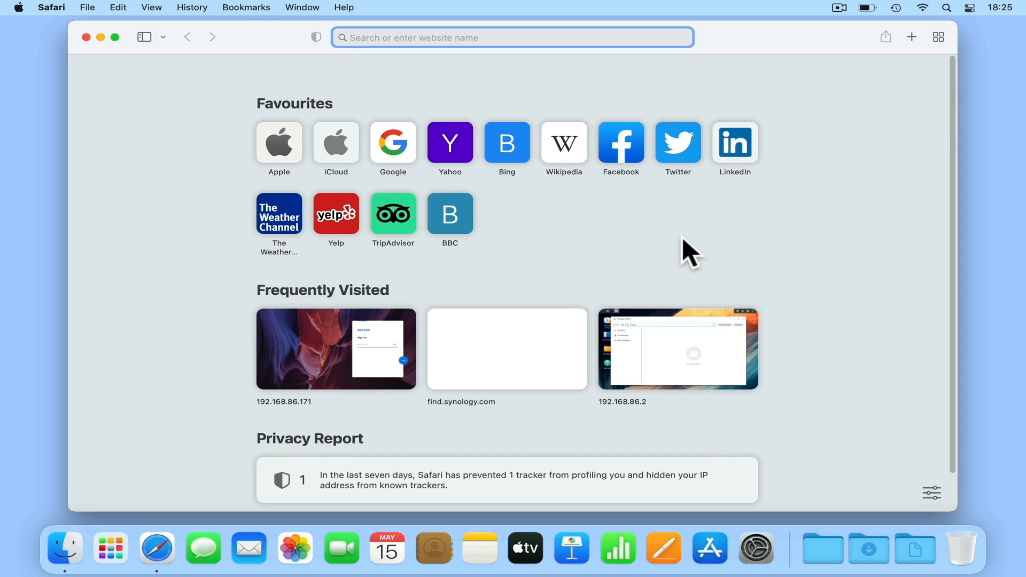
{"action": "type", "text": "192.168.86.171:5000"}
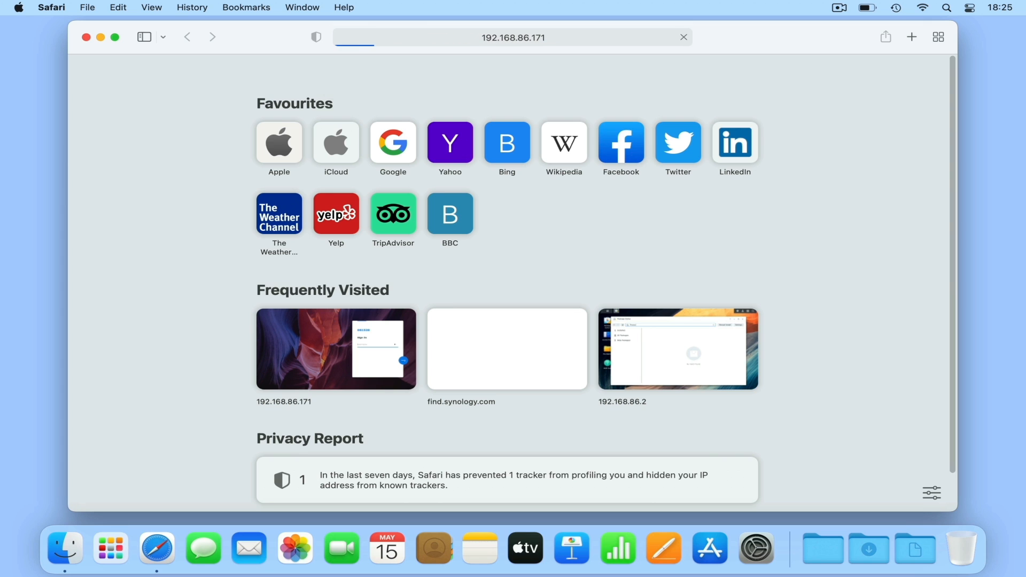
{"action": "left_click", "coordinate": [336, 349]}
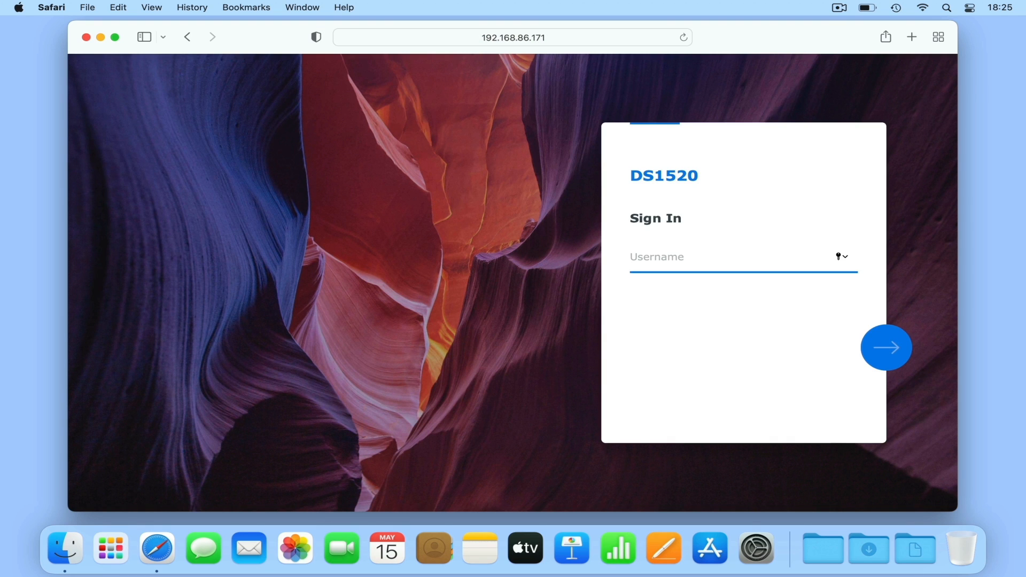
Step: Sign in as 'system-admin' and bring up the DSM Control Panel
{"action": "left_click", "coordinate": [115, 37]}
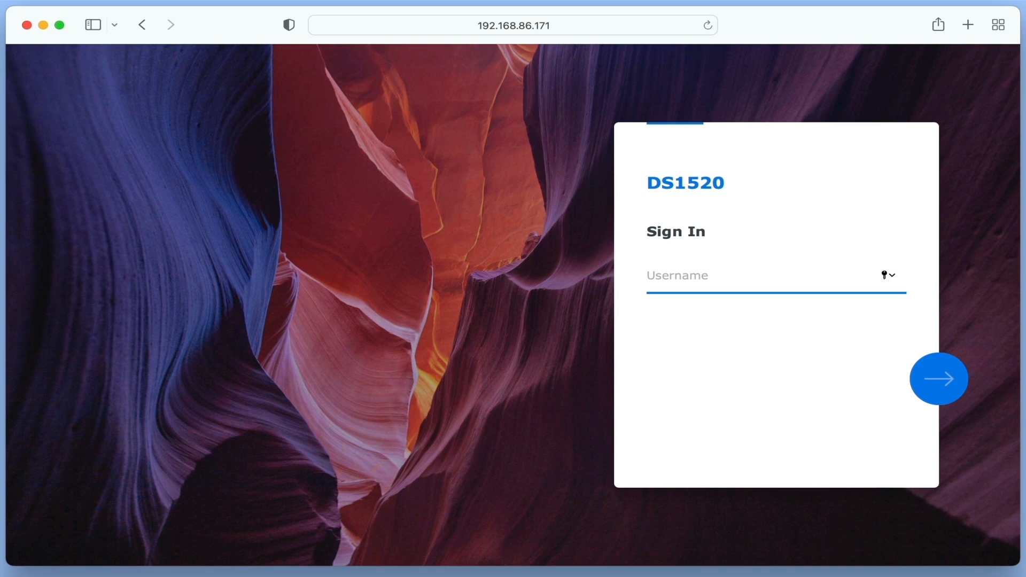
{"action": "type", "text": "system-admin"}
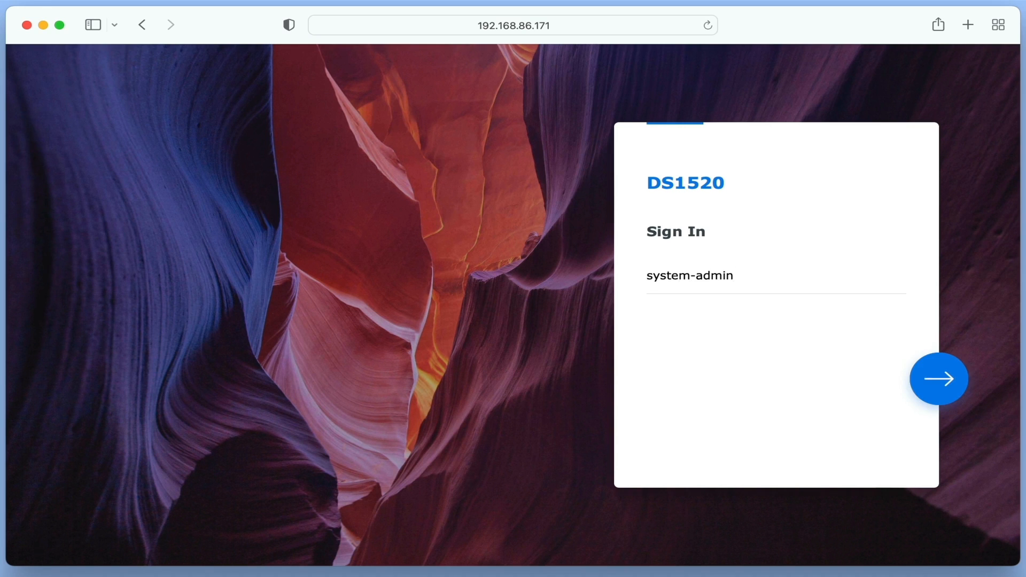
{"action": "left_click", "coordinate": [937, 379]}
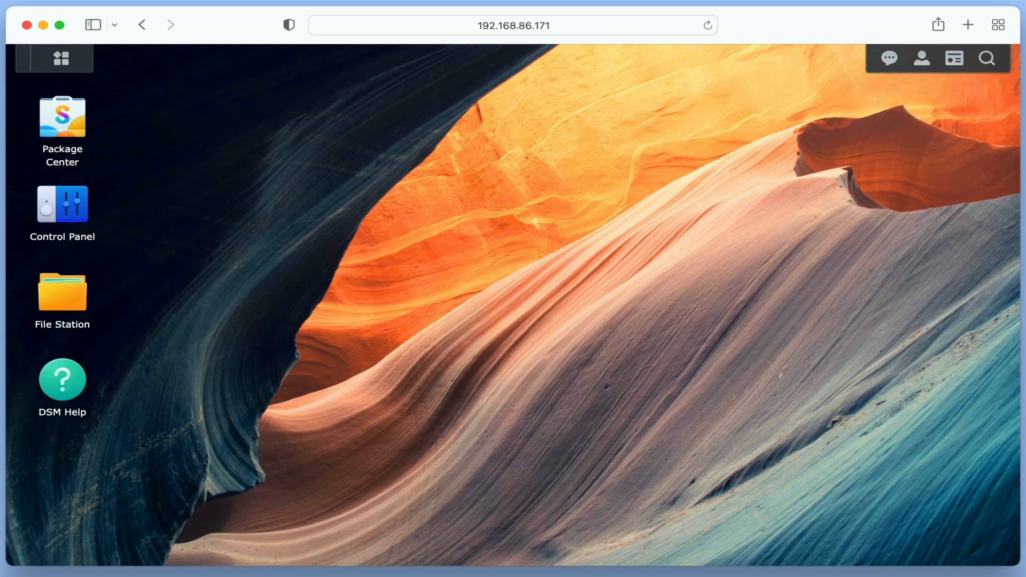
{"action": "mouse_move", "coordinate": [712, 274]}
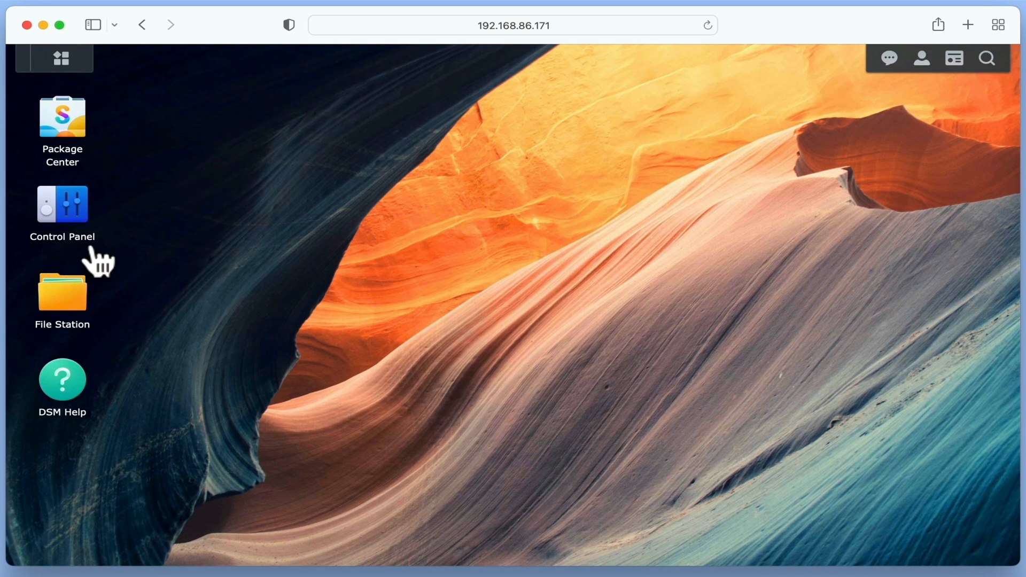
{"action": "double_click", "coordinate": [62, 203]}
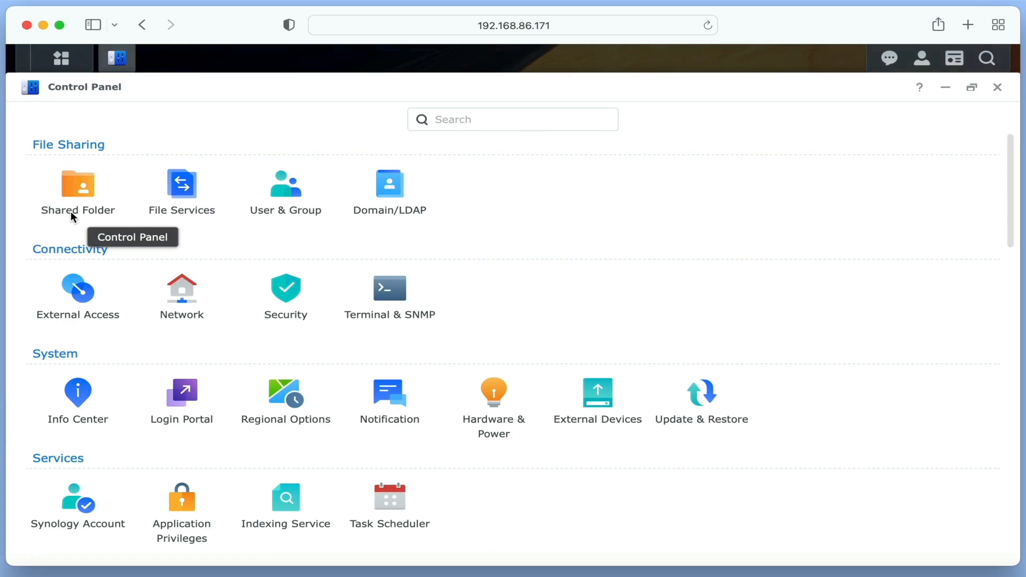
{"action": "mouse_move", "coordinate": [537, 166]}
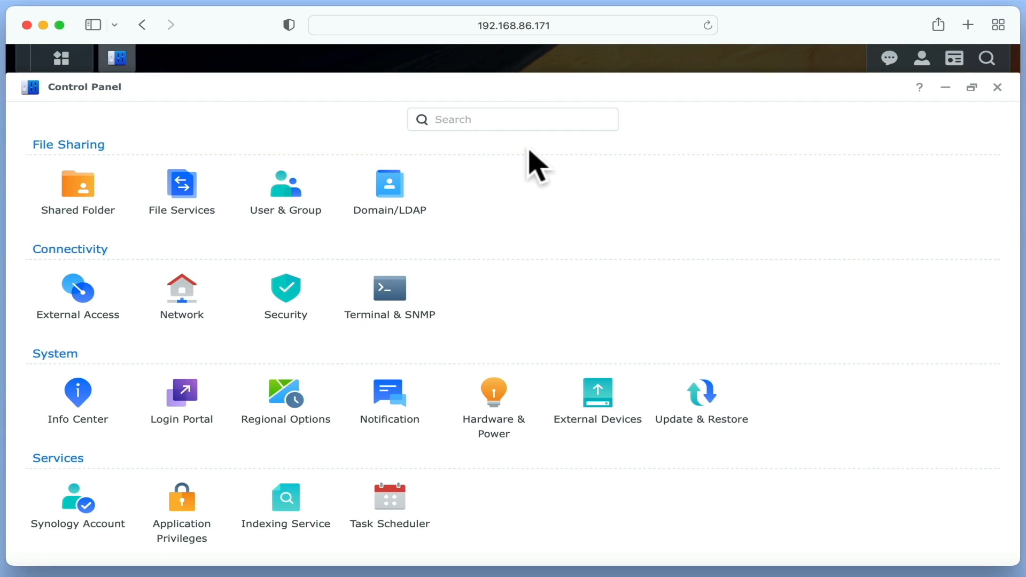
{"action": "mouse_move", "coordinate": [516, 282]}
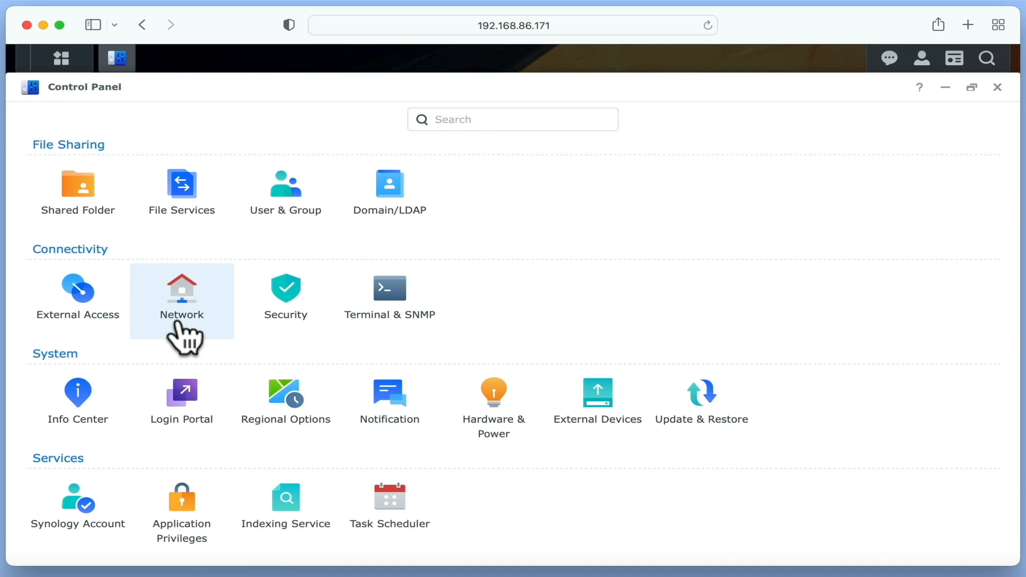
Step: Edit the LAN 1 interface from Control Panel's Network Interface list
{"action": "left_click", "coordinate": [182, 296]}
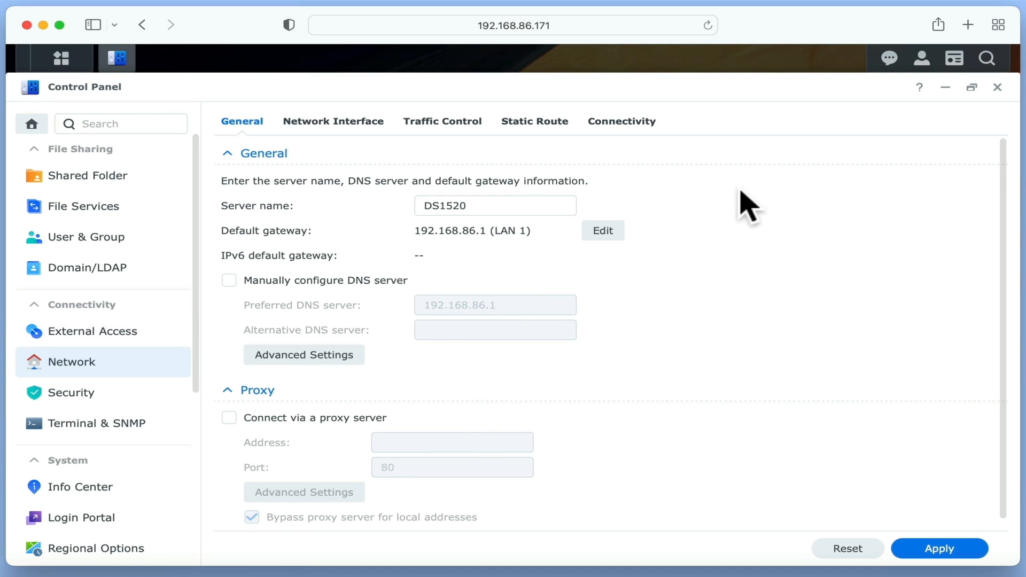
{"action": "left_click", "coordinate": [333, 121]}
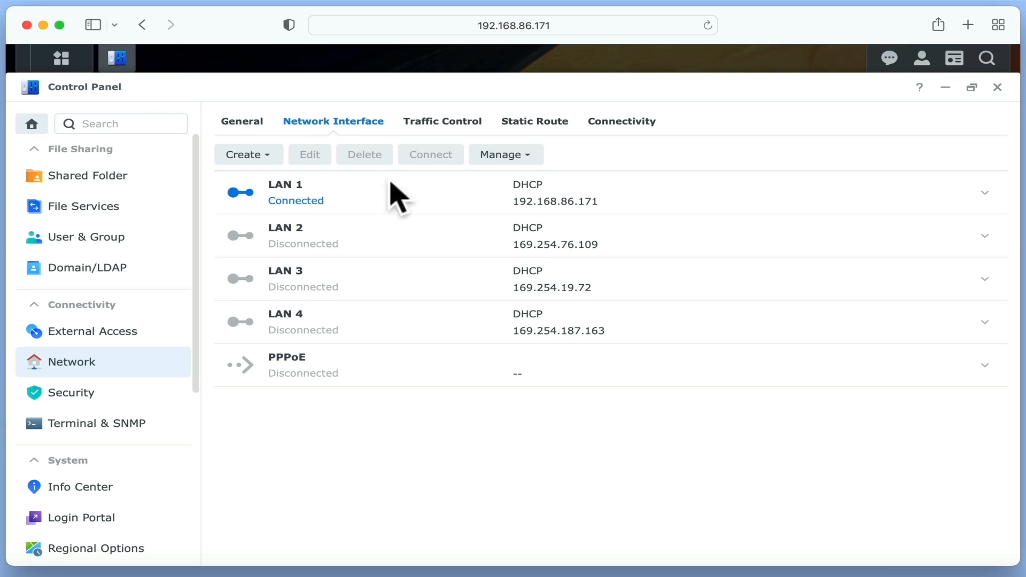
{"action": "mouse_move", "coordinate": [632, 207]}
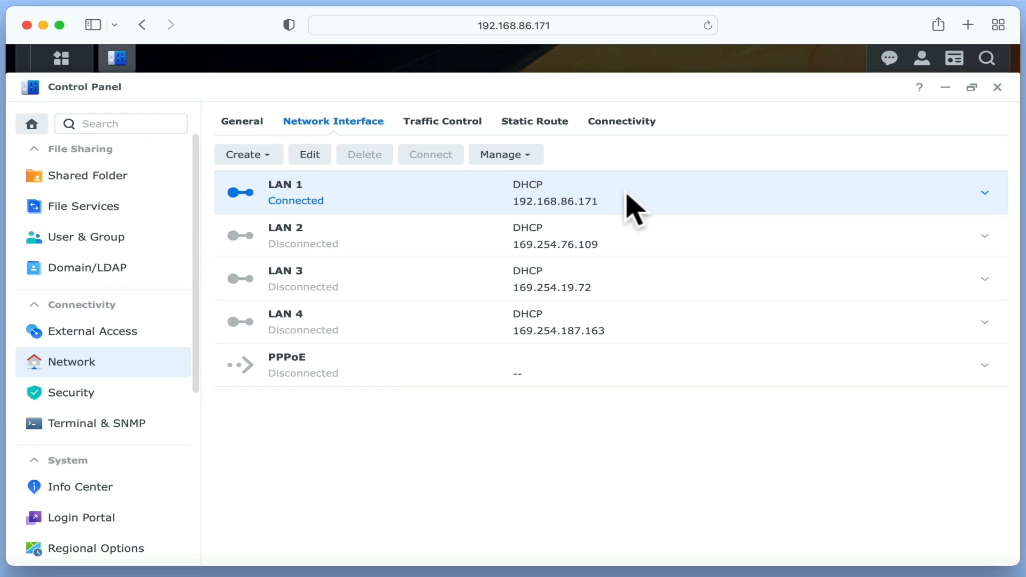
{"action": "mouse_move", "coordinate": [340, 200]}
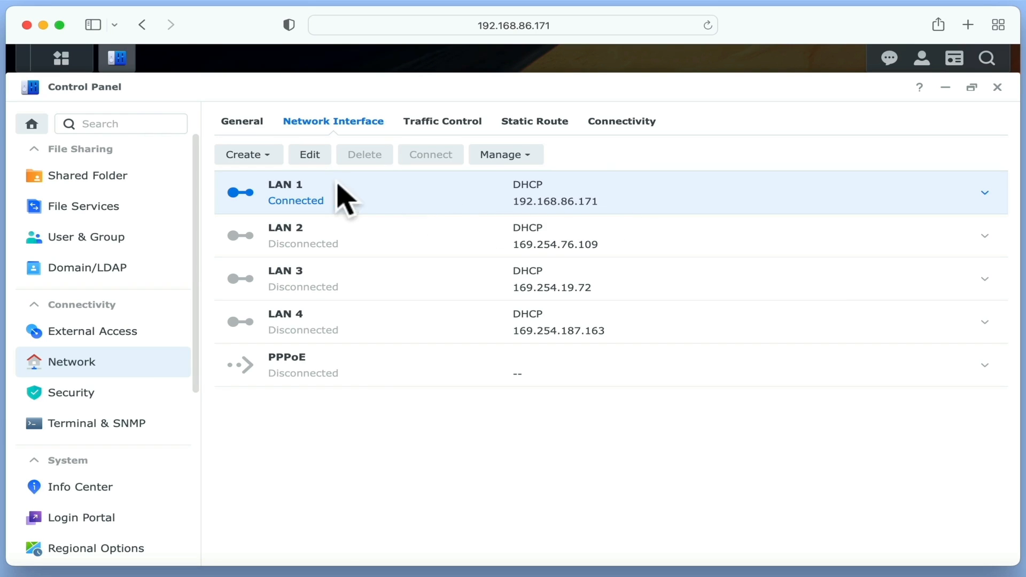
{"action": "left_click", "coordinate": [309, 154]}
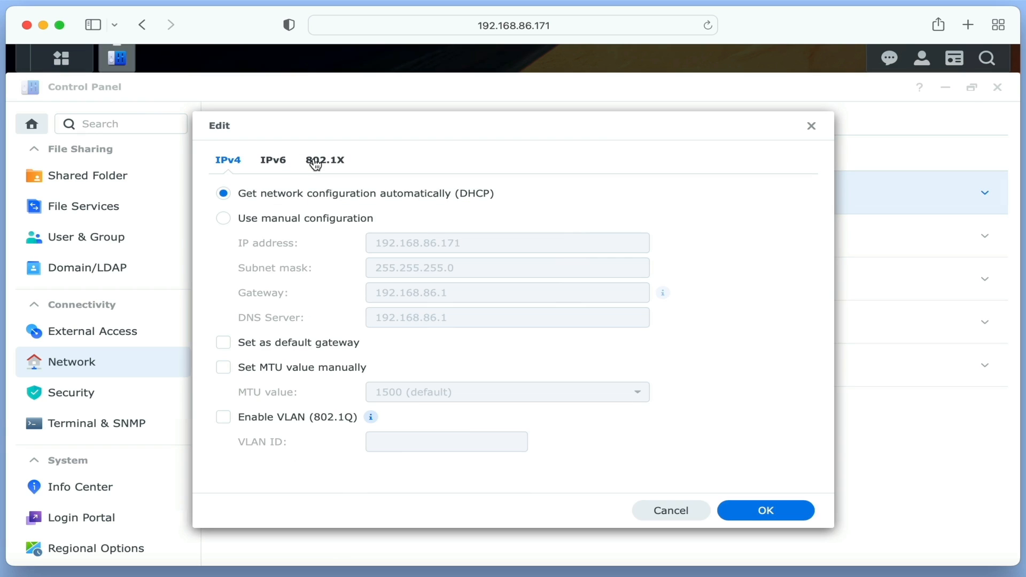
{"action": "mouse_move", "coordinate": [591, 172]}
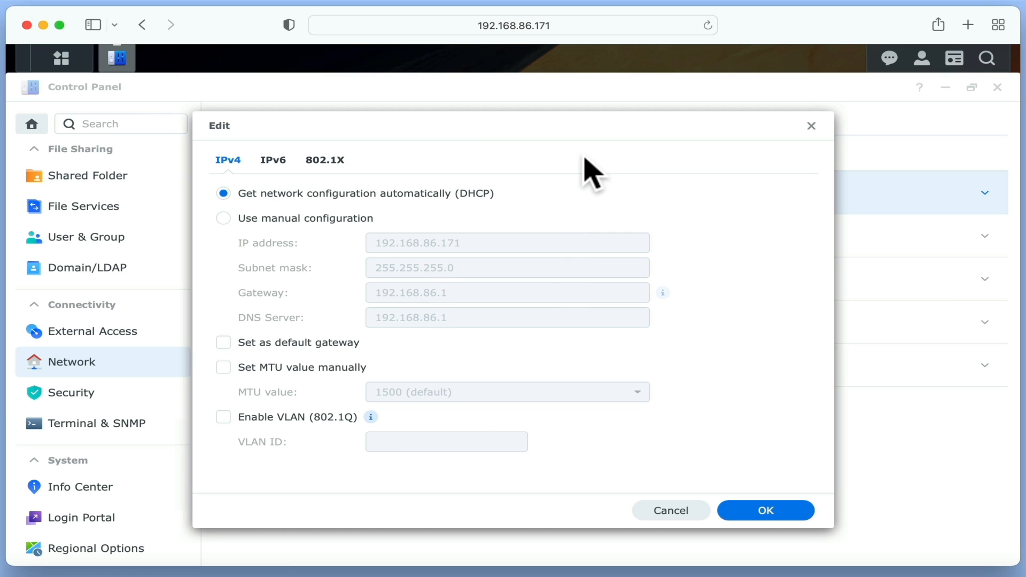
{"action": "mouse_move", "coordinate": [340, 252]}
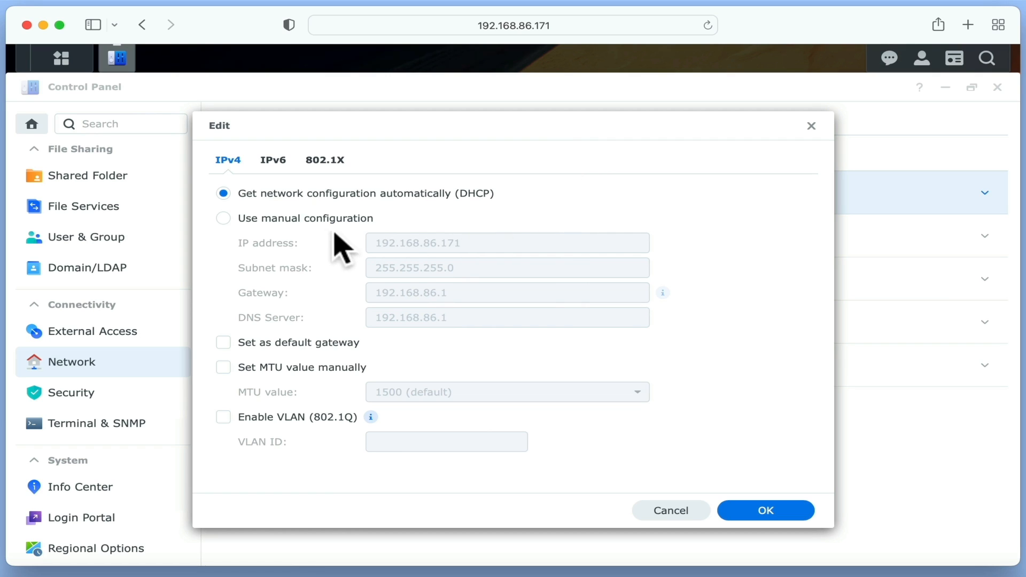
Step: Select 'Use manual configuration' for LAN 1's IPv4, keeping 192.168.86.171 and gateway 192.168.86.1
{"action": "left_click", "coordinate": [223, 218]}
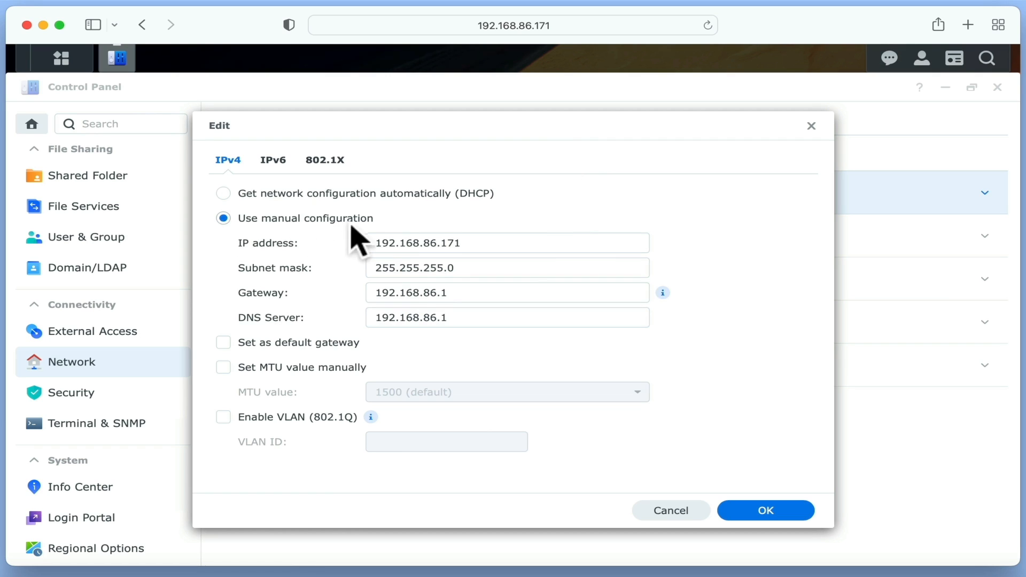
{"action": "mouse_move", "coordinate": [406, 235]}
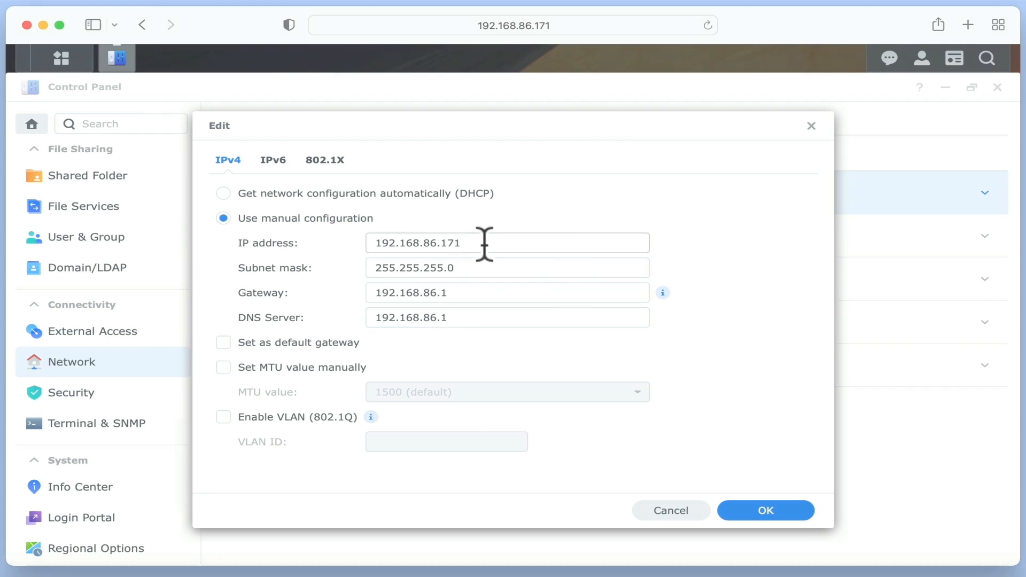
Step: Change LAN 1's IP from 192.168.86.171 to 192.168.86.2 and confirm with OK
{"action": "left_click", "coordinate": [507, 243]}
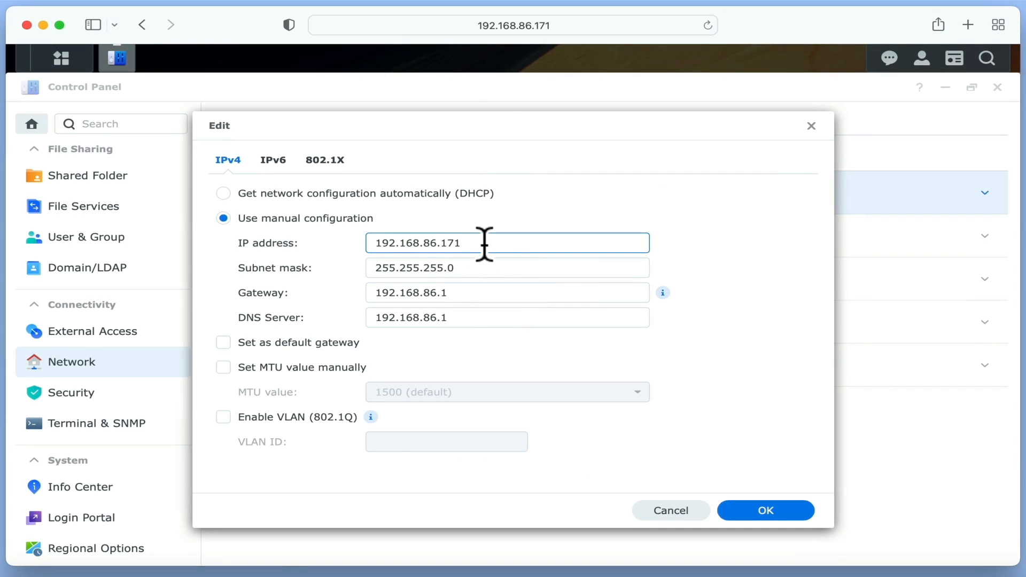
{"action": "key", "text": "BackSpace"}
{"action": "type", "text": "2"}
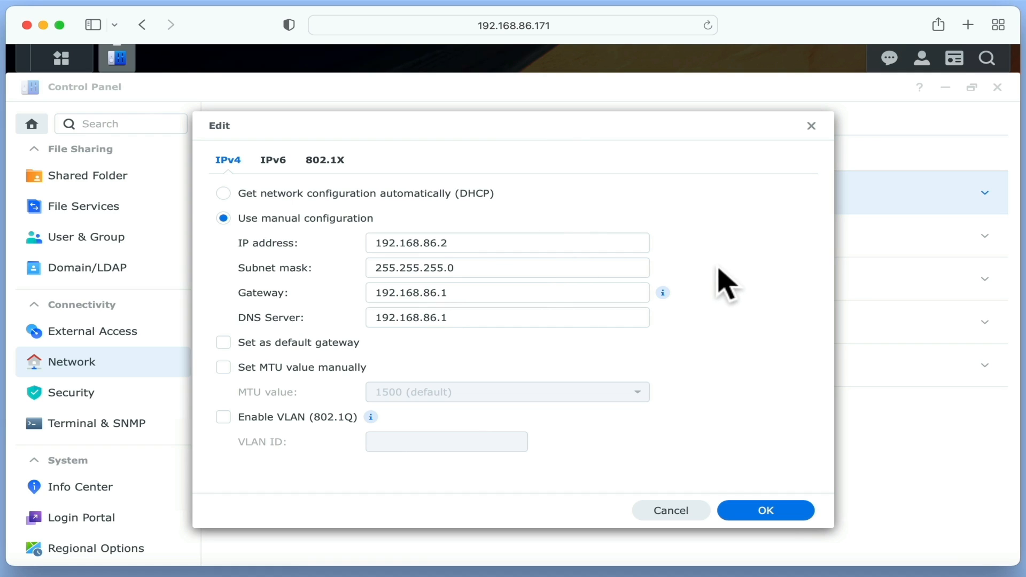
{"action": "left_click", "coordinate": [766, 511]}
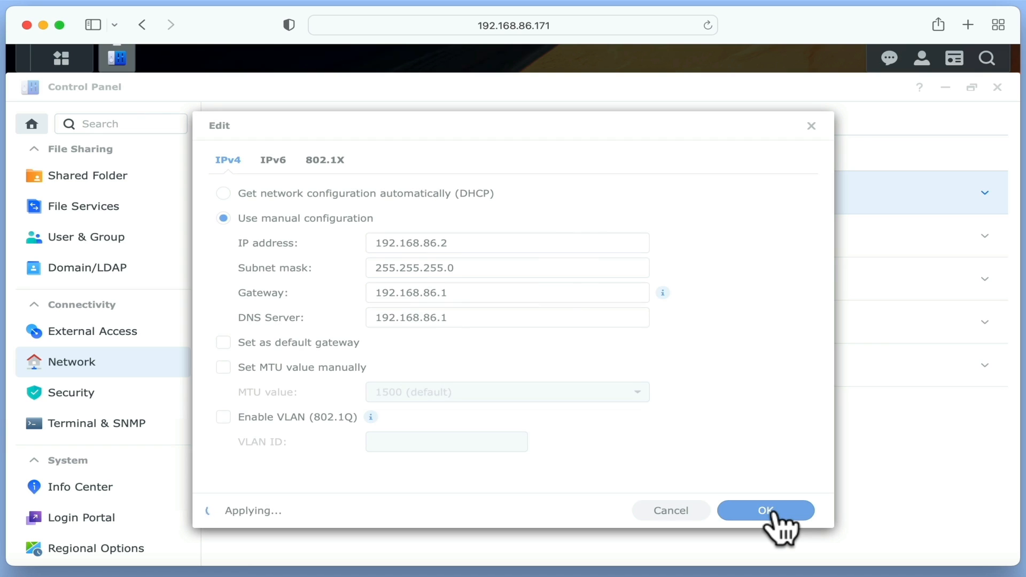
Step: Reconnect to DSM at 192.168.86.2 and show the account menu with restart/shut-down options
{"action": "left_click", "coordinate": [765, 511]}
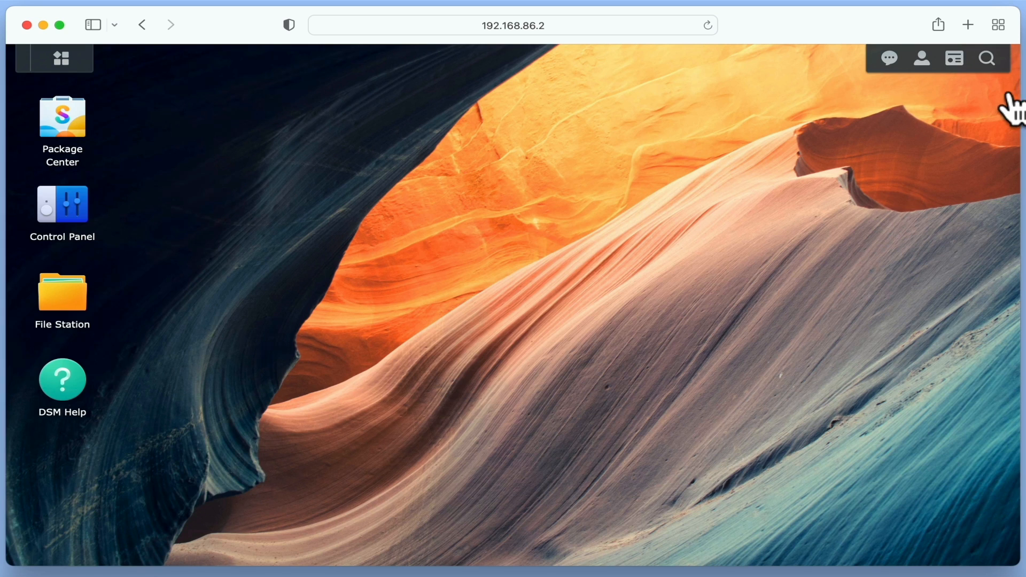
{"action": "mouse_move", "coordinate": [733, 43]}
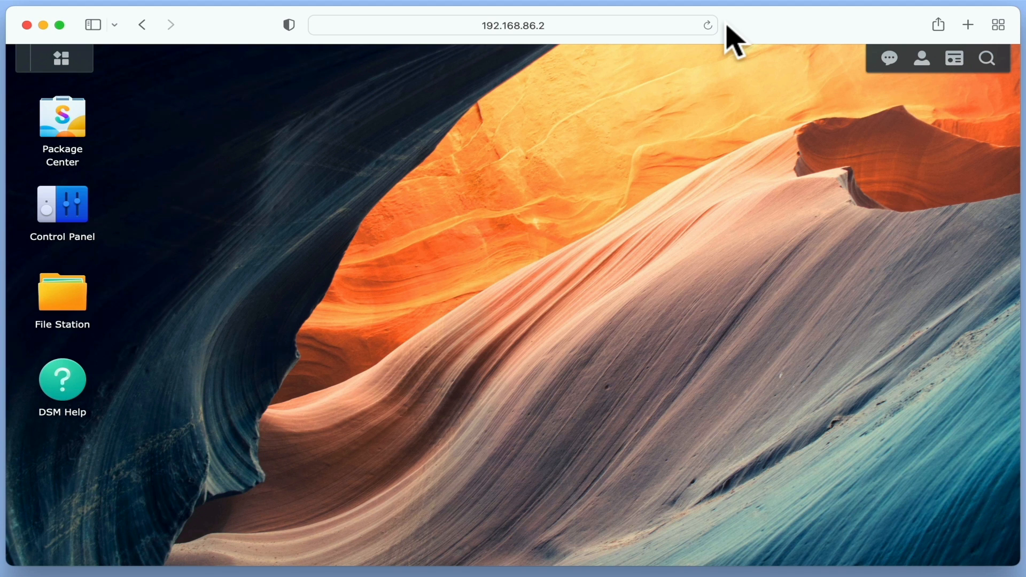
{"action": "mouse_move", "coordinate": [667, 219]}
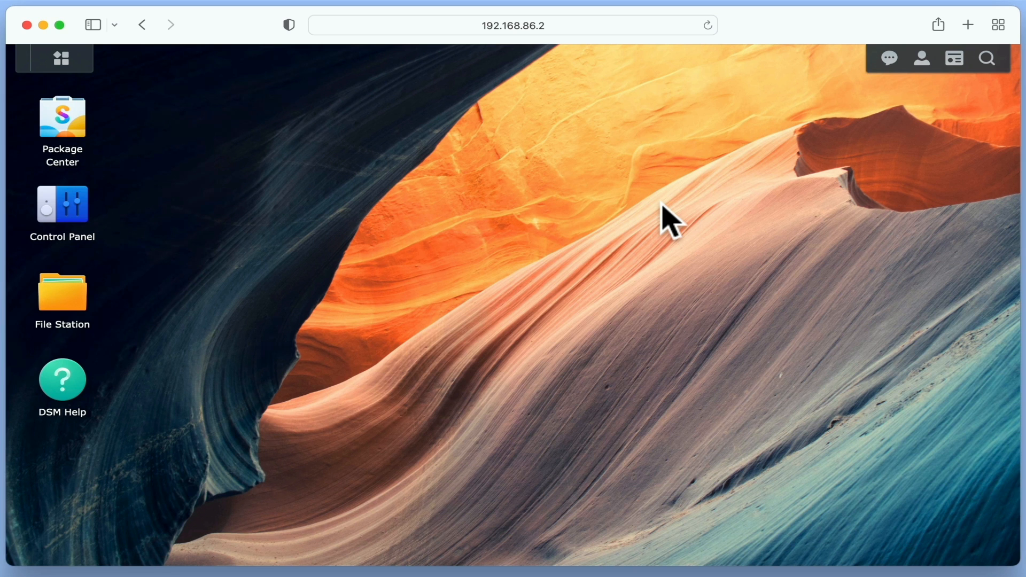
{"action": "left_click", "coordinate": [922, 57]}
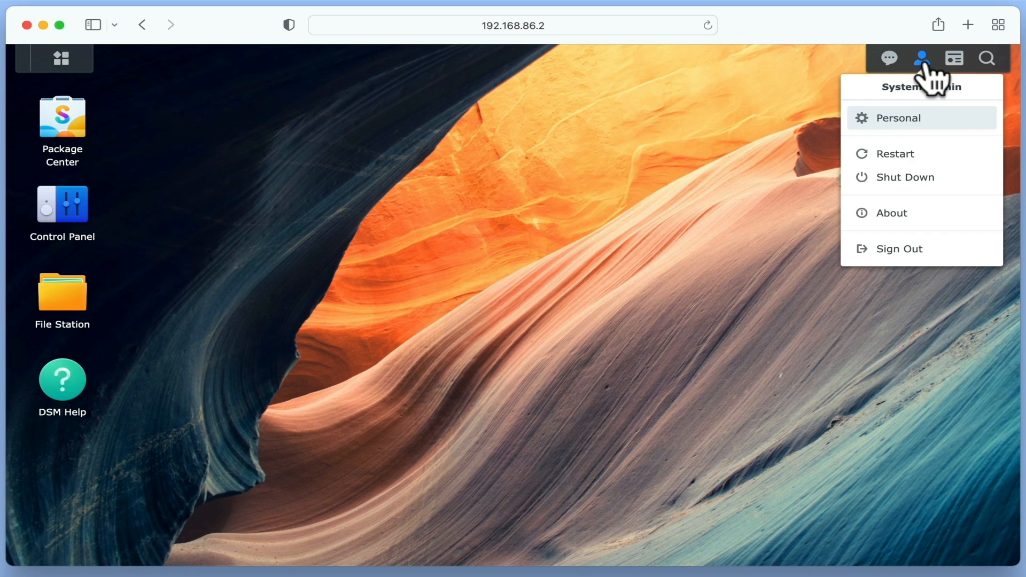